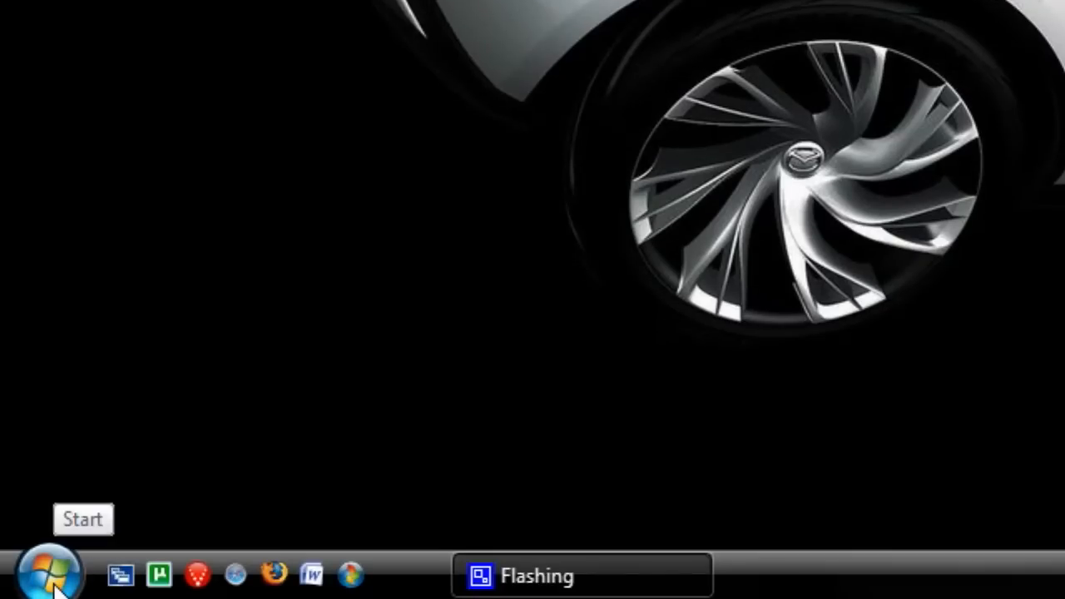
# Open the System window with basic computer information from the Start menu.
pyautogui.click(50, 569)
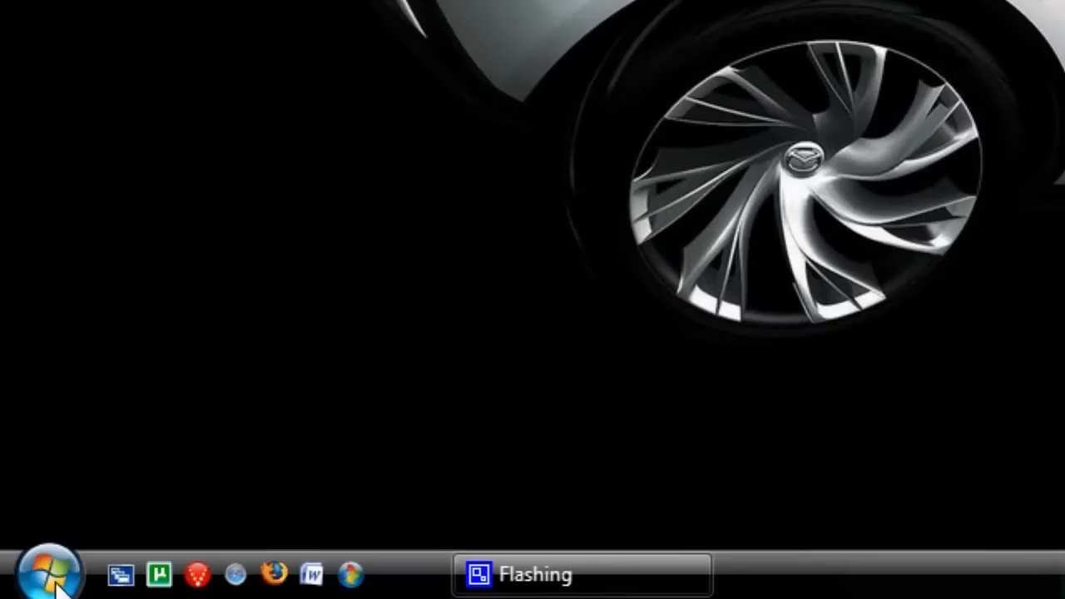
pyautogui.click(33, 574)
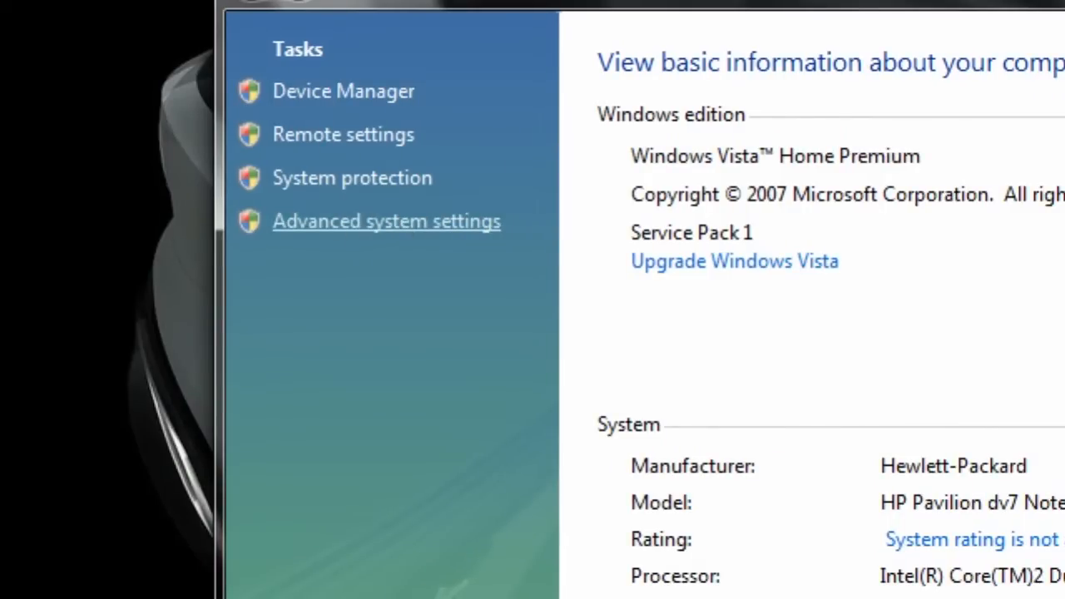
# Open Performance Options through Advanced system settings.
pyautogui.click(386, 219)
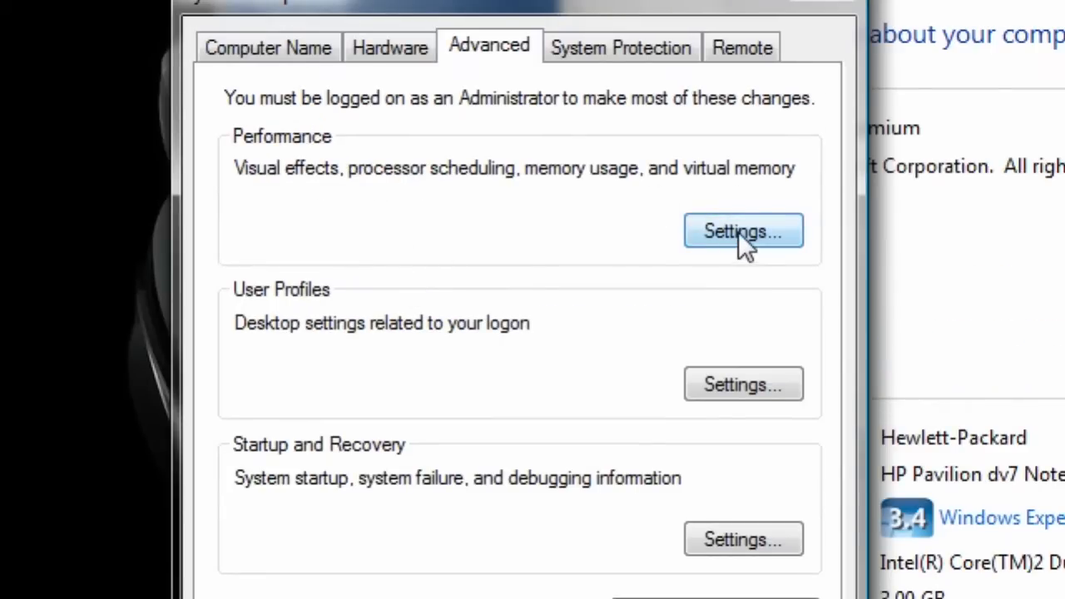
pyautogui.click(742, 231)
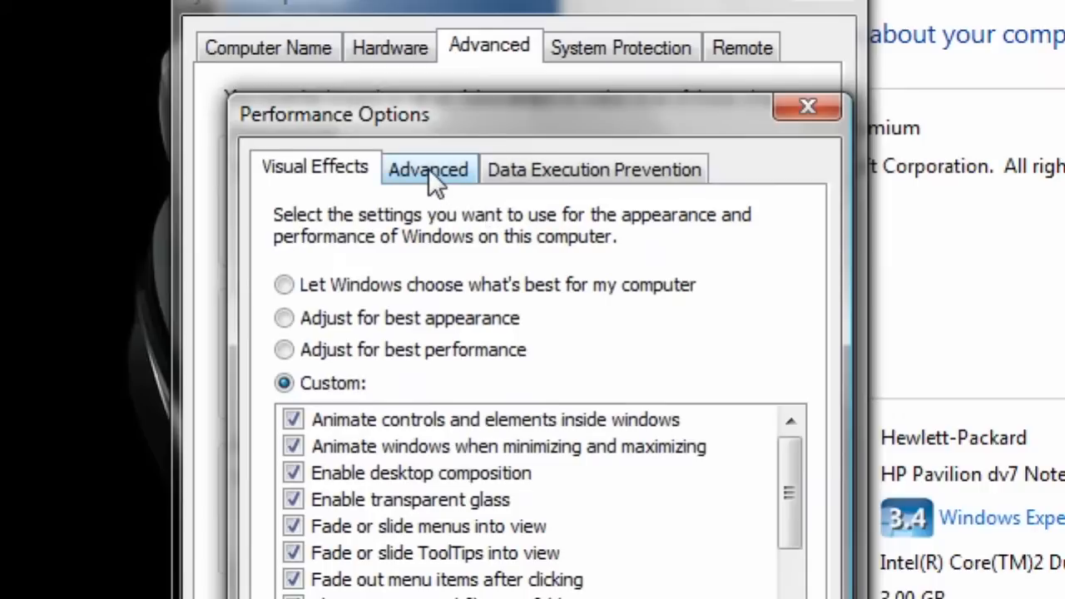
# Show processor scheduling and virtual memory settings with the 6138 MB paging file total.
pyautogui.click(427, 169)
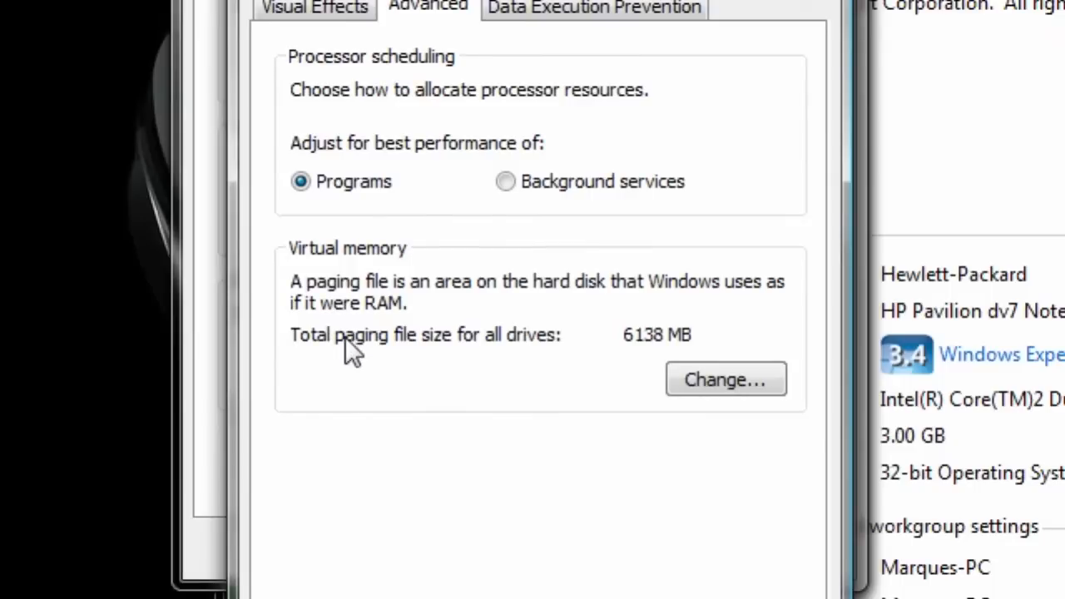
pyautogui.moveTo(464, 345)
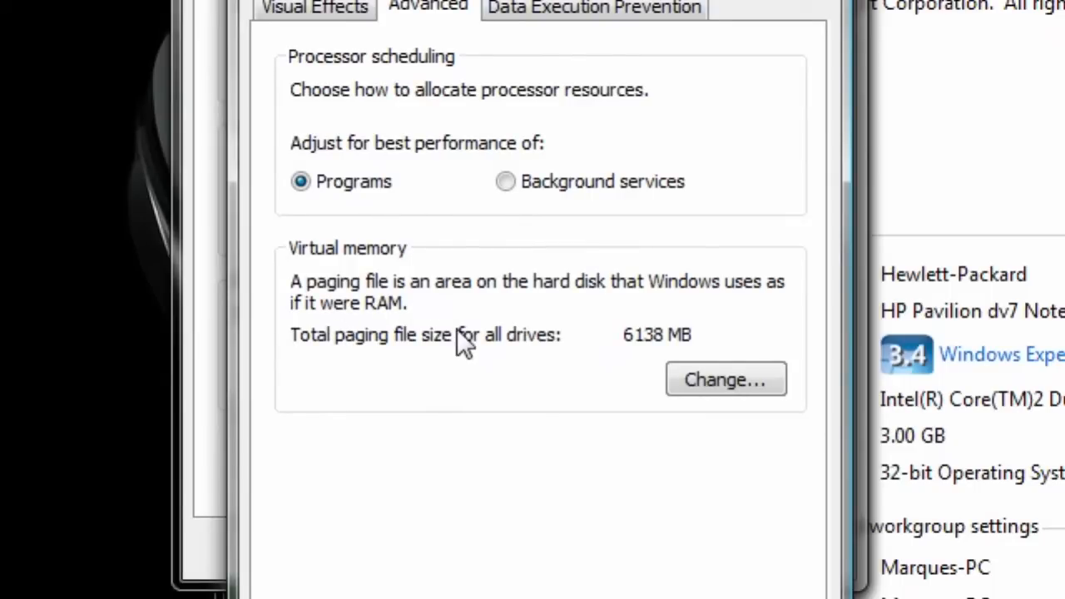
pyautogui.moveTo(406, 303)
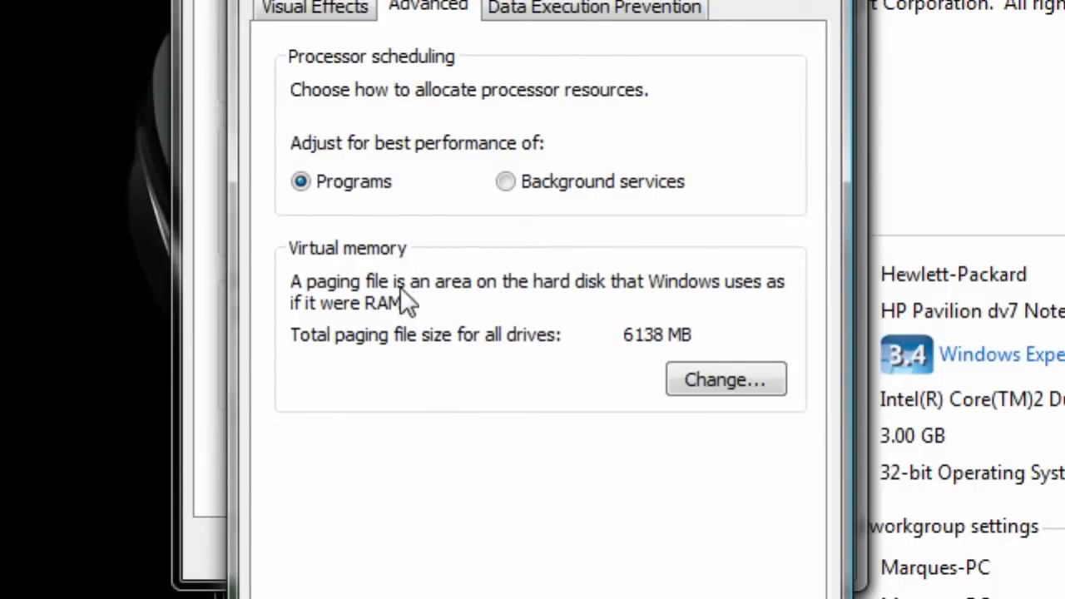
pyautogui.moveTo(635, 313)
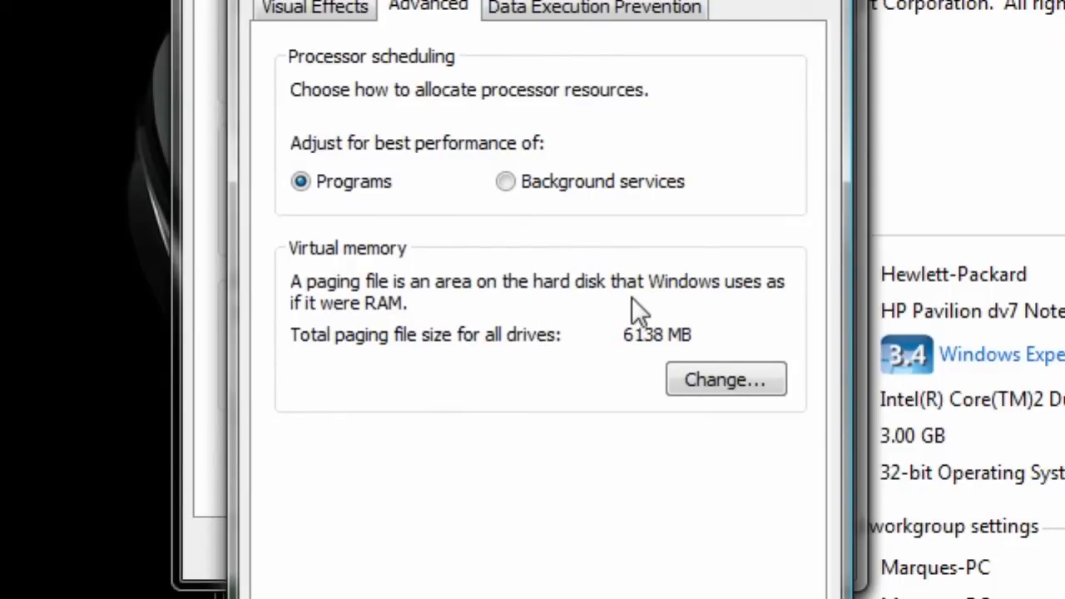
pyautogui.moveTo(433, 342)
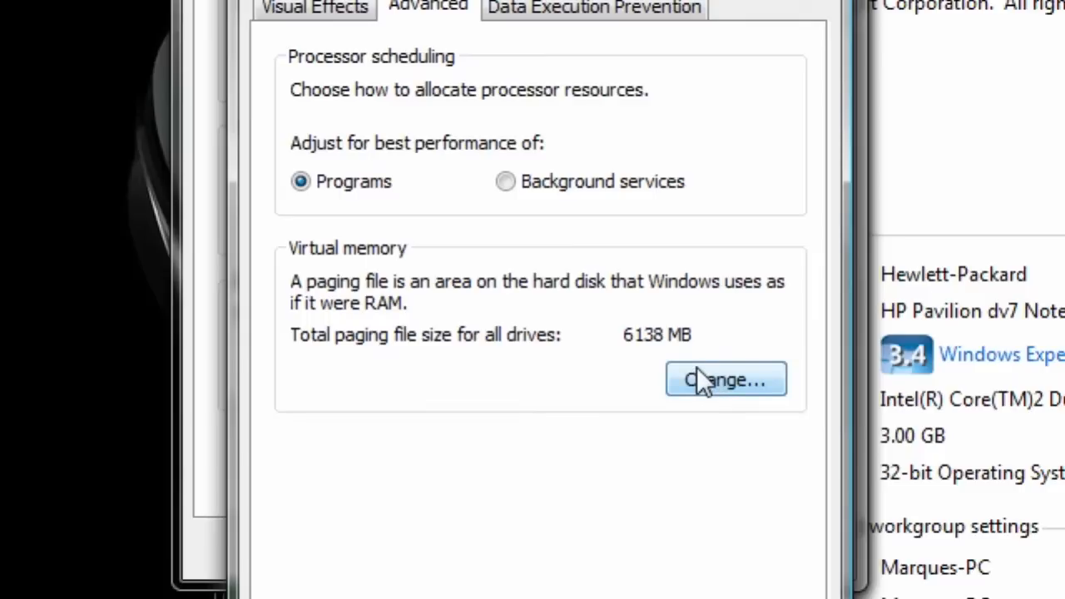
pyautogui.moveTo(732, 325)
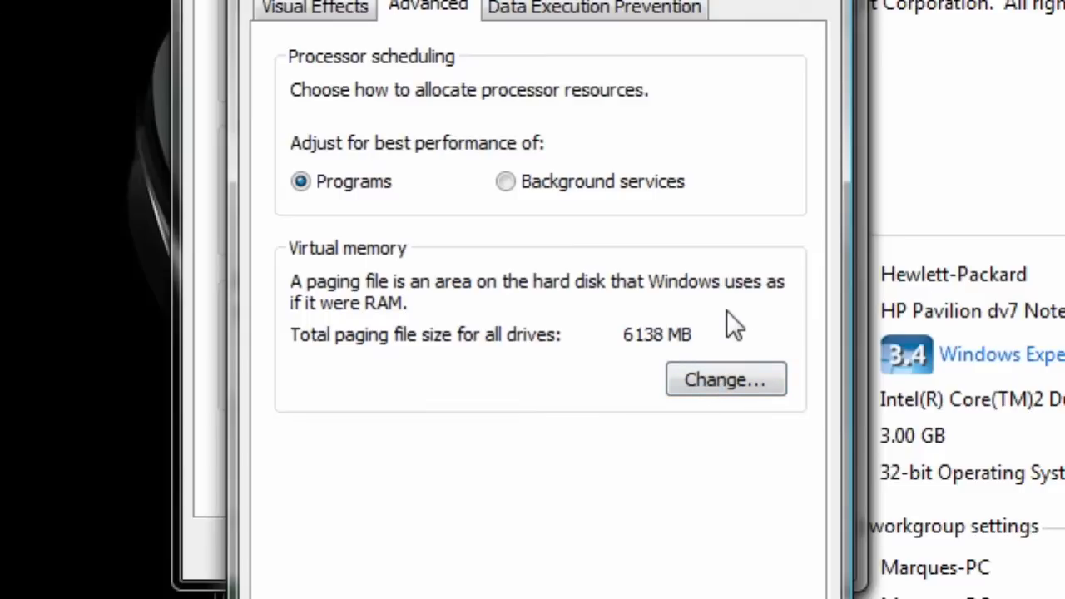
# Open Virtual Memory and give drive C a custom 6138–6138 MB paging file.
pyautogui.click(726, 379)
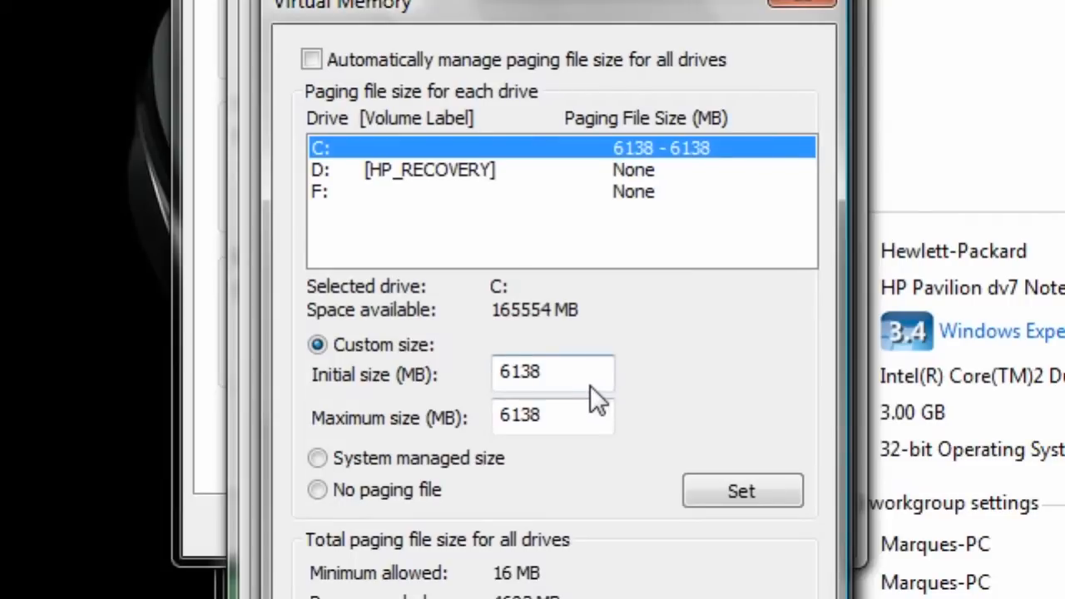
pyautogui.moveTo(564, 391)
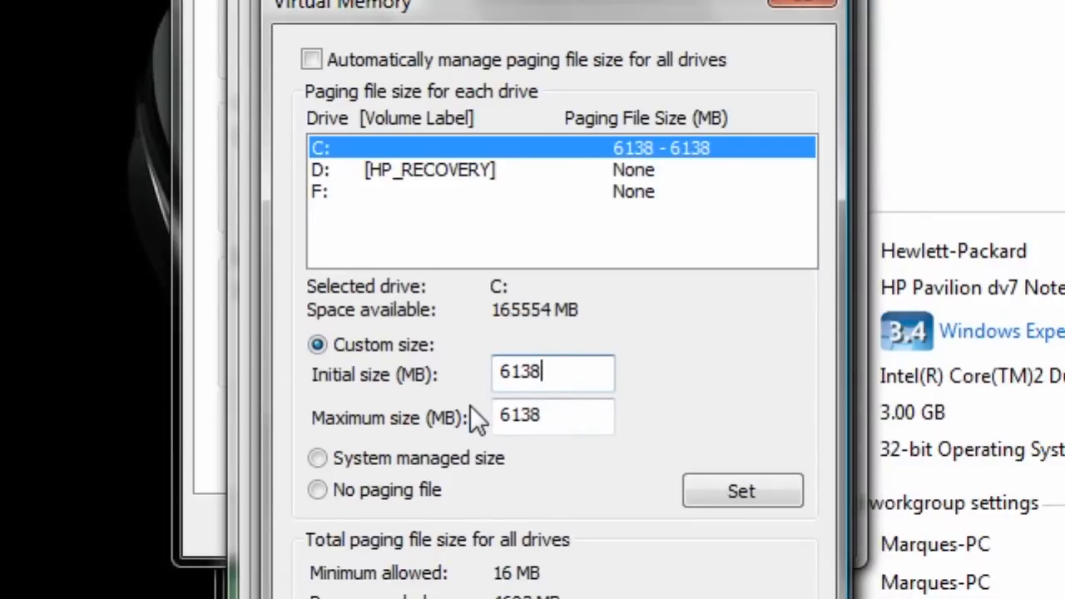
pyautogui.moveTo(475, 391)
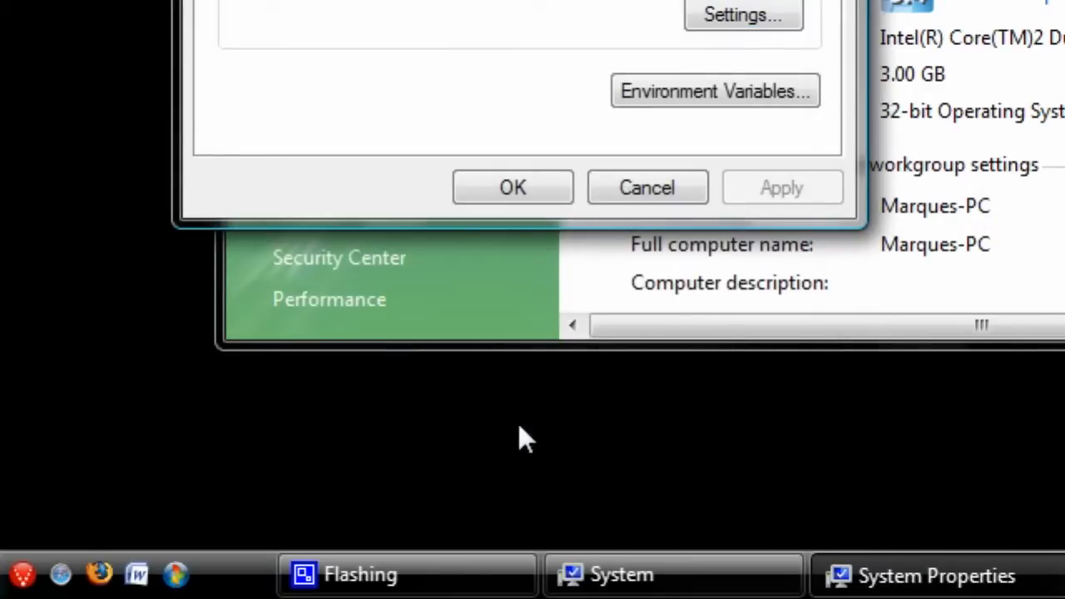
# Close System Properties and the System window, returning to the desktop.
pyautogui.click(512, 186)
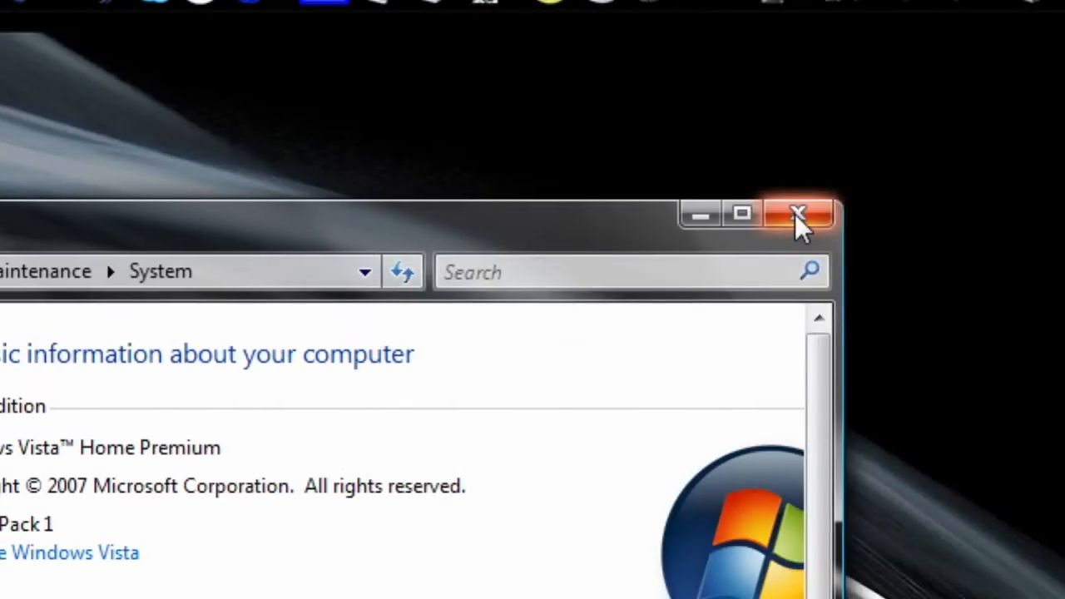
pyautogui.click(797, 214)
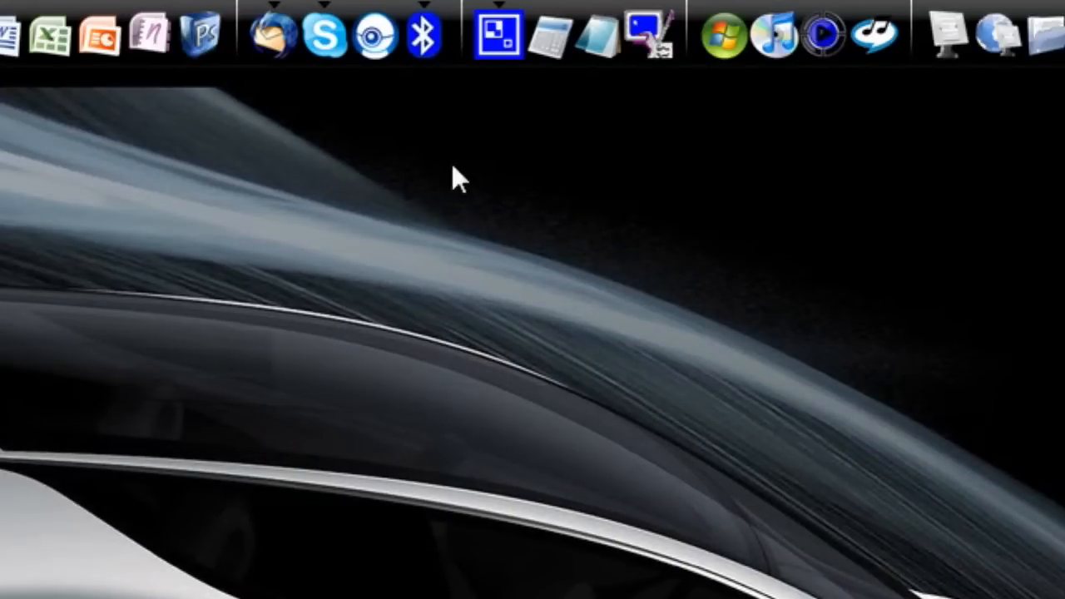